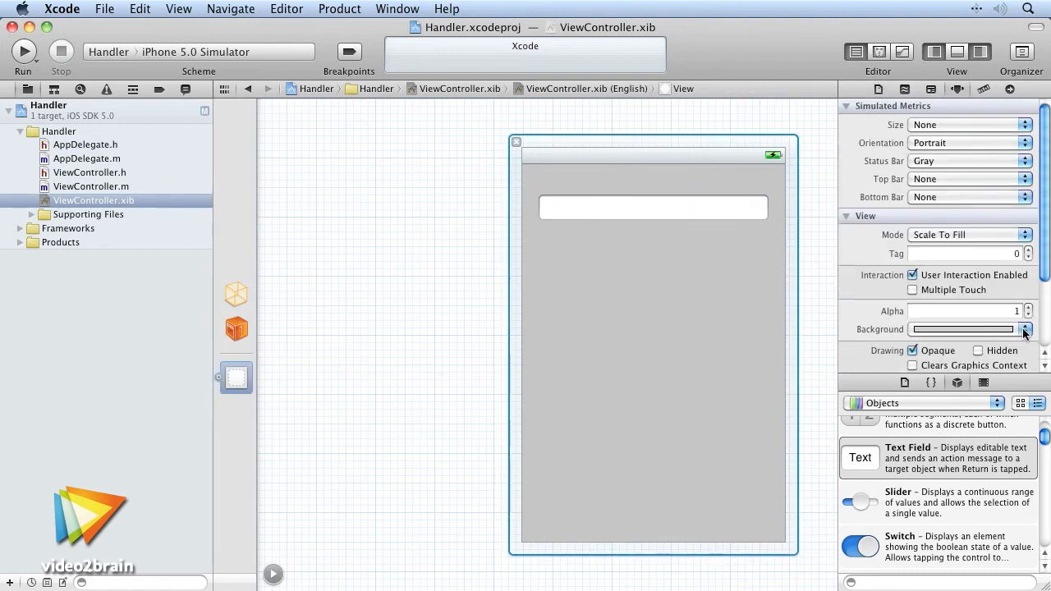
Step: Switch to the iPhone Tweet sheet reading "Hello. This is a tweet." and allow Twitter location access
left_click(1025, 328)
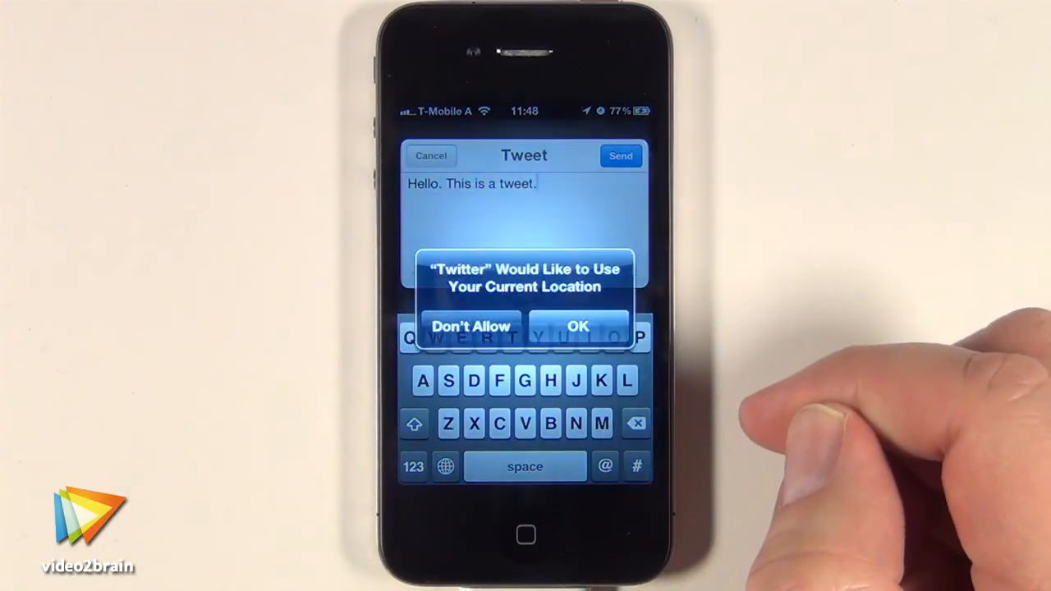
left_click(578, 325)
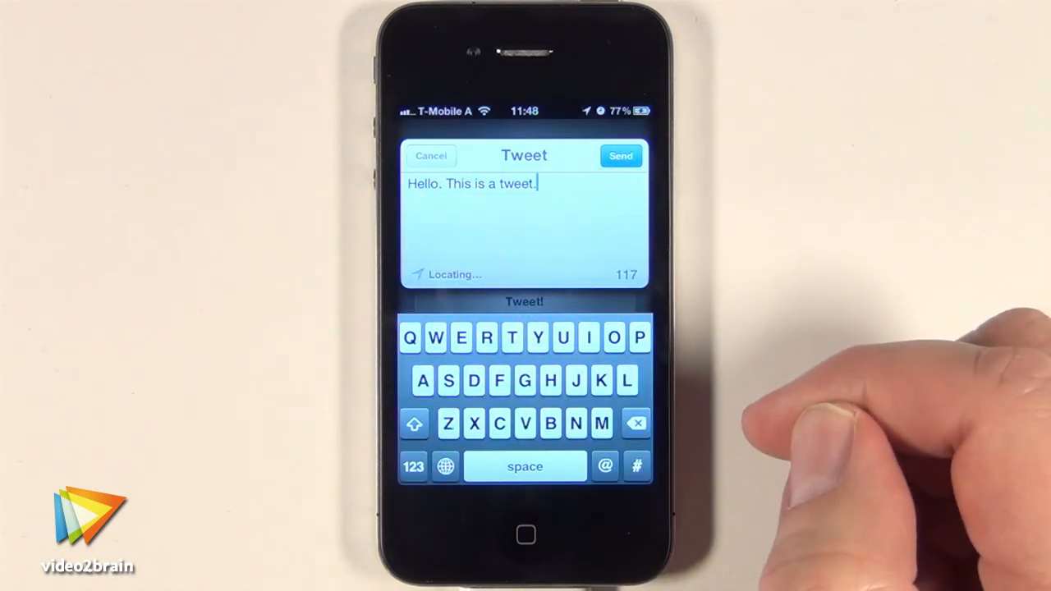